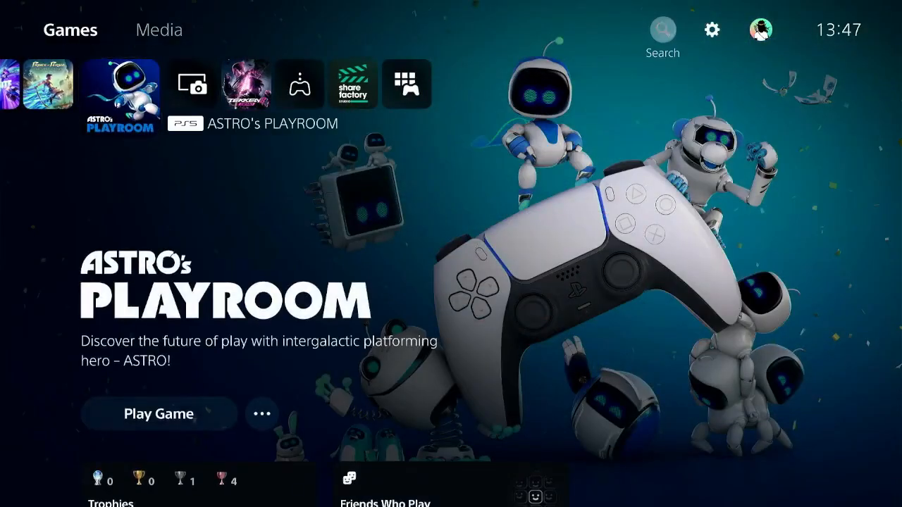
# View the Network connection status with Wi-Fi, internet and PlayStation Network connected.
pyautogui.click(711, 30)
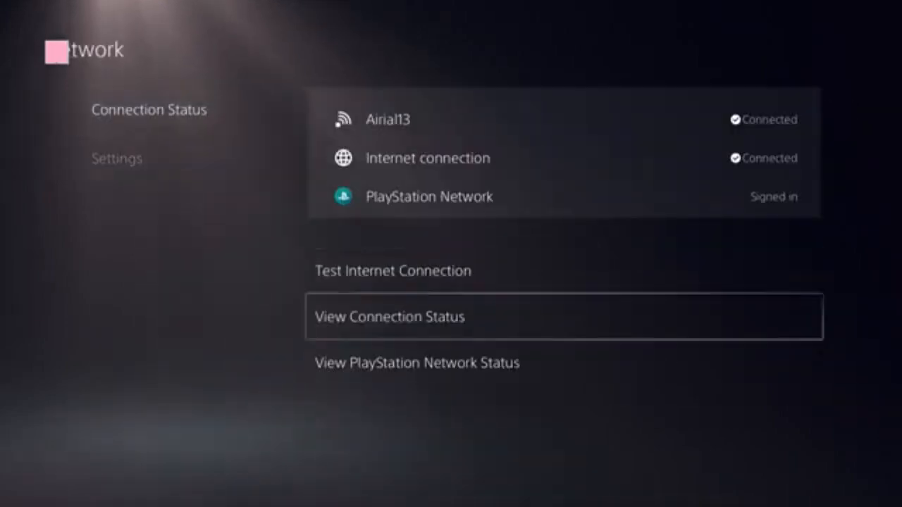
# Show the PSN Service Status page reporting all PlayStation Network services up and running.
pyautogui.click(417, 362)
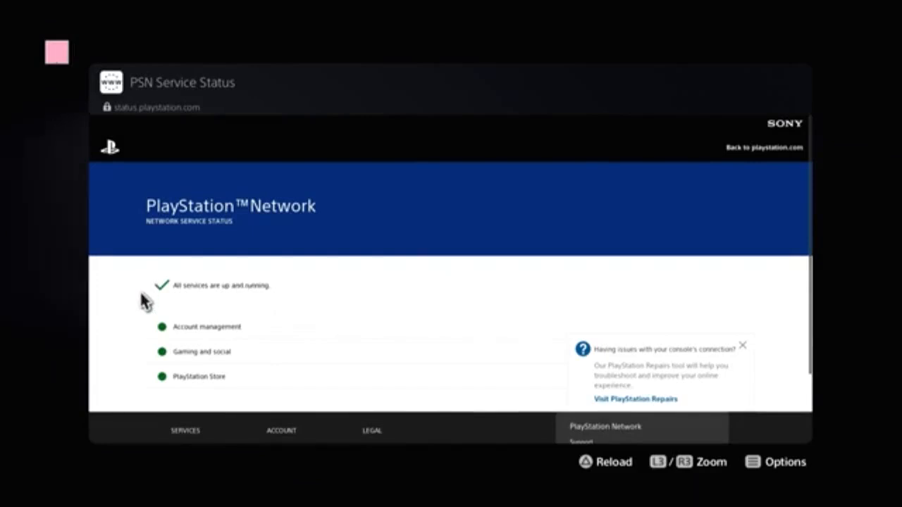
pyautogui.moveTo(158, 391)
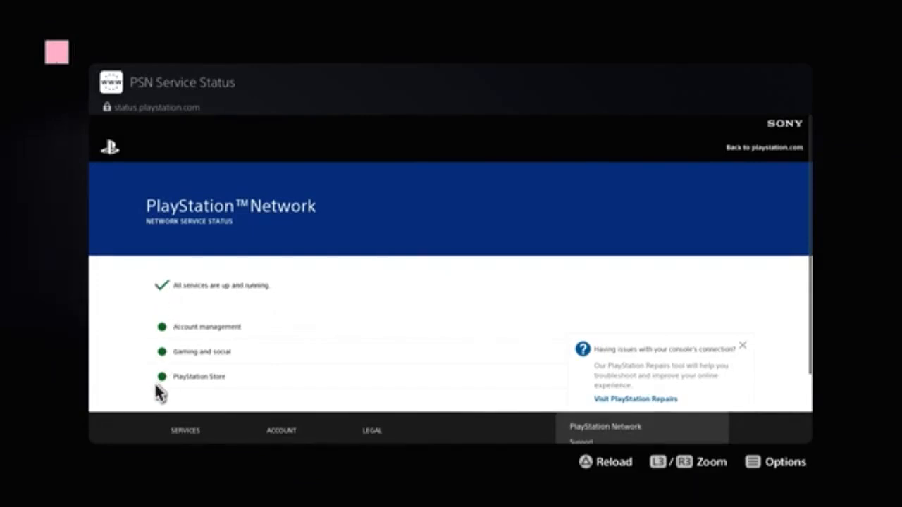